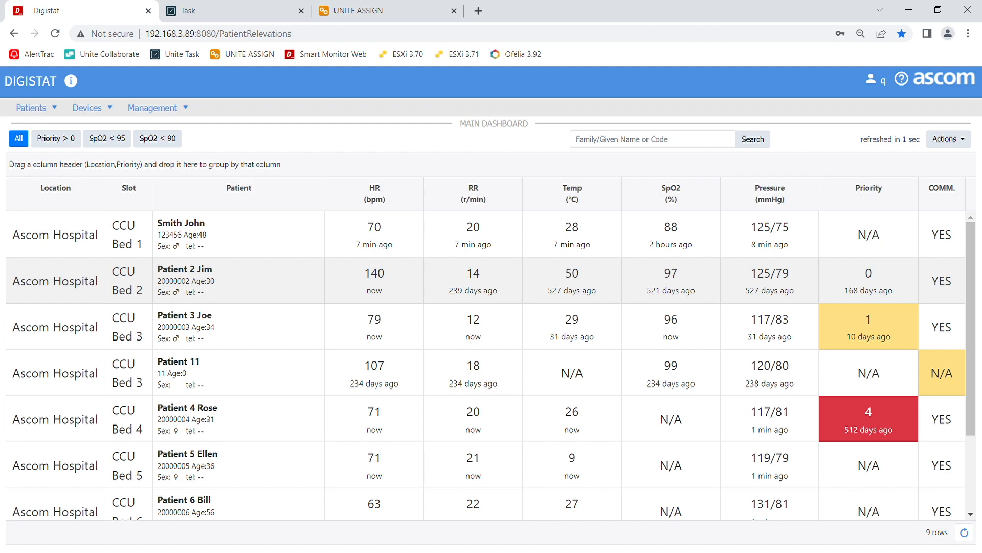
Step: View Smith John's live vitals and history, then show his location on the map
left_click(181, 234)
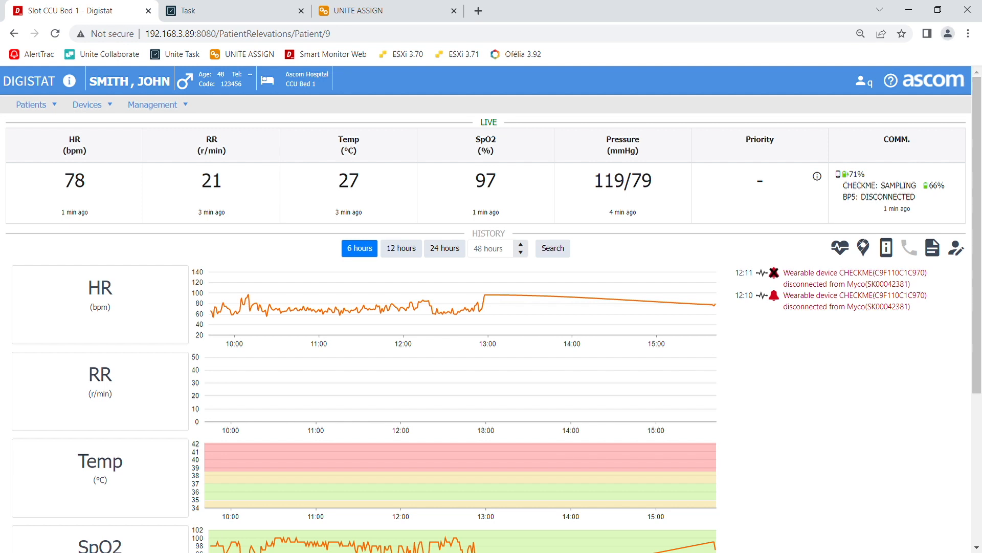
left_click(863, 246)
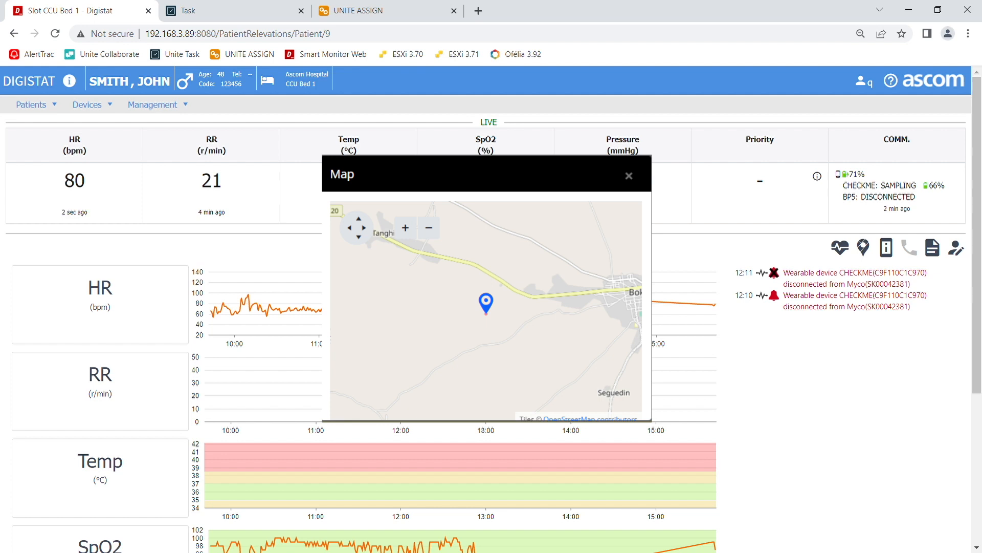
left_click(628, 175)
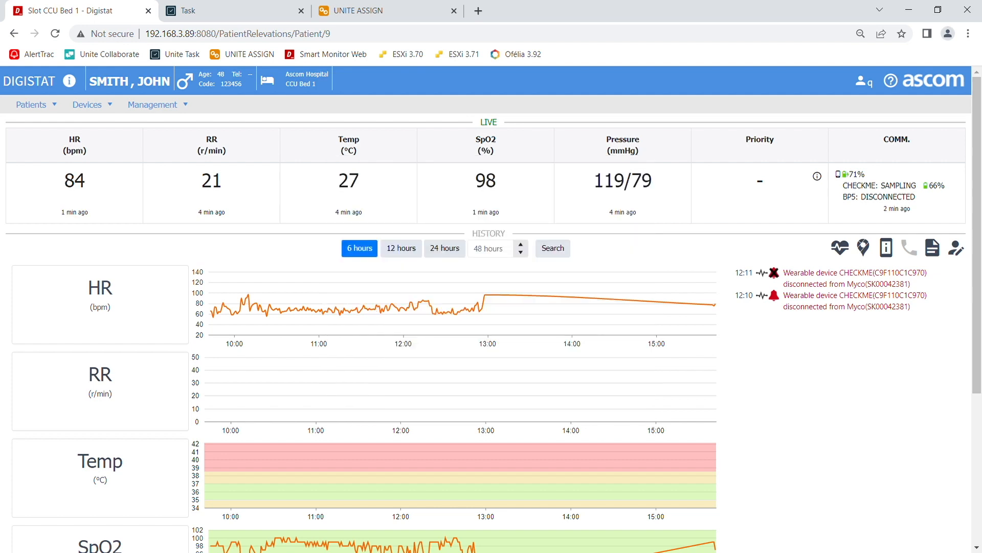